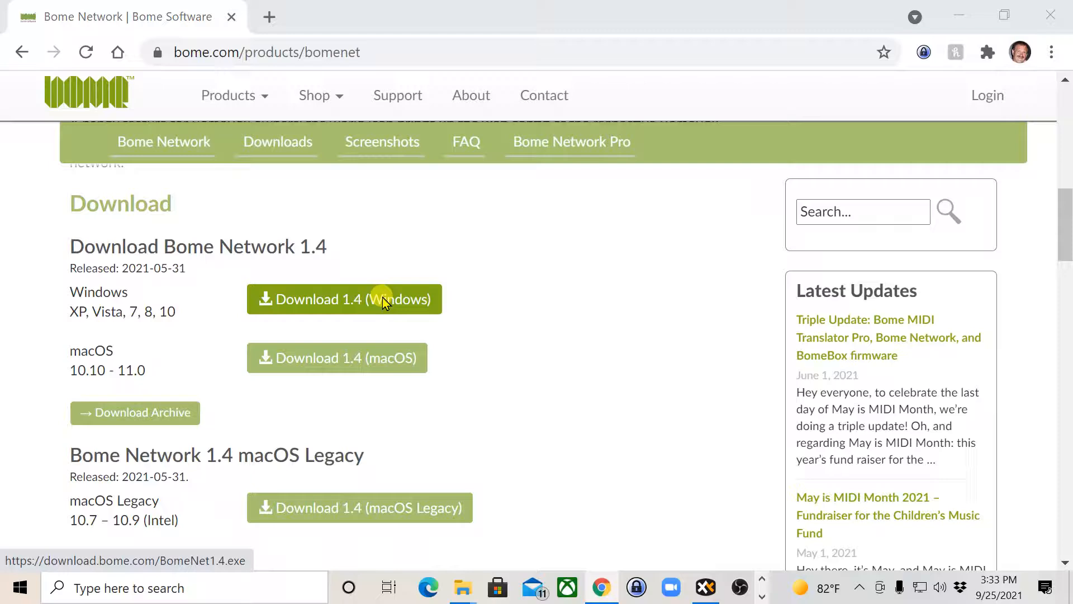
Download the Windows Bome Network 1.4 installer to Downloads and finish its setup wizard.
{"action": "left_click", "coordinate": [344, 299]}
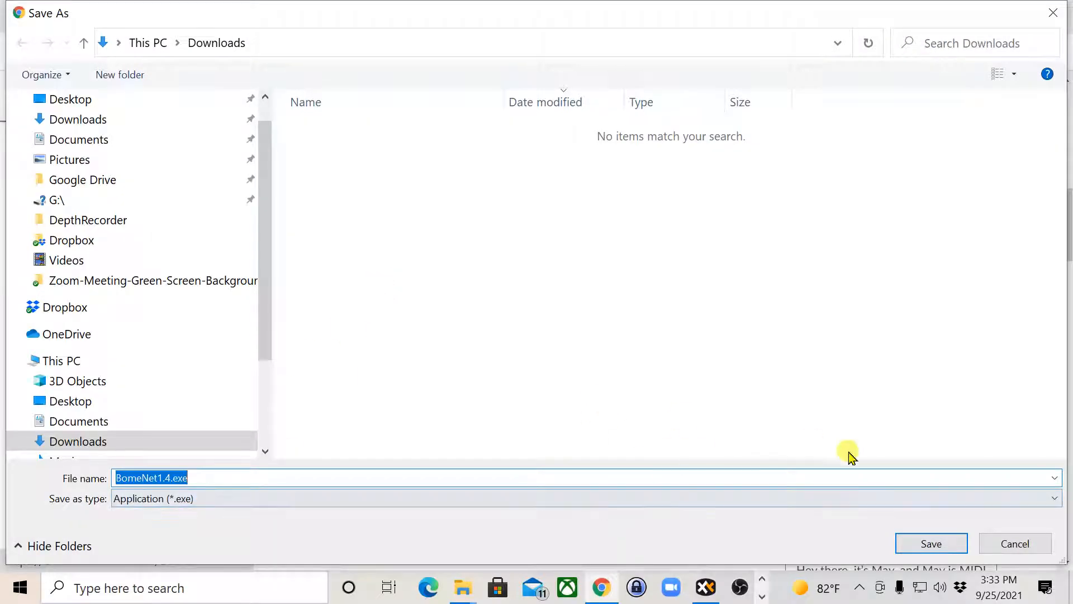
{"action": "left_click", "coordinate": [930, 542]}
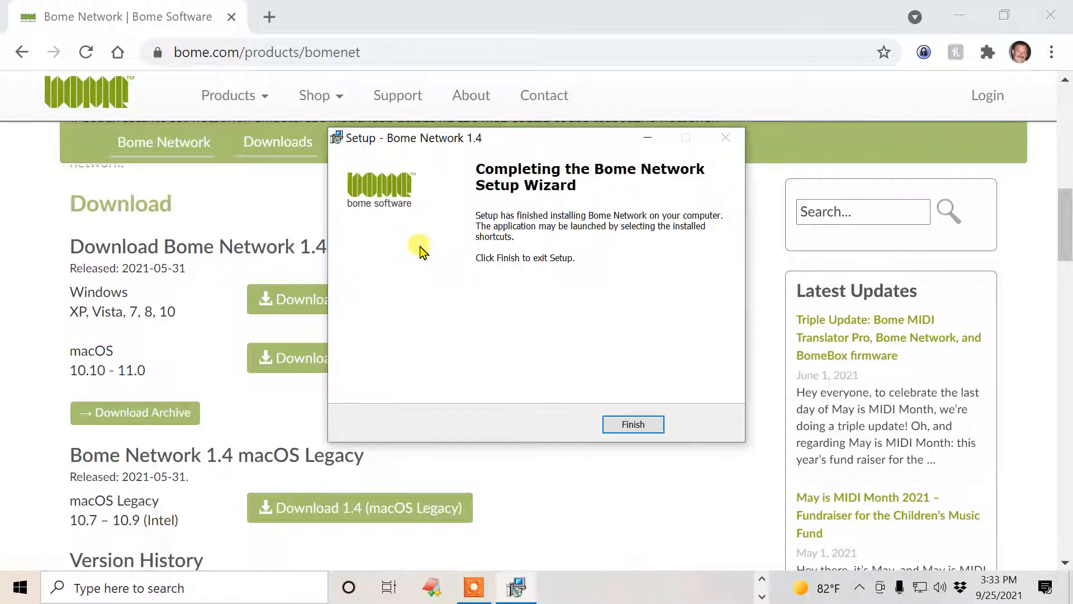
{"action": "left_click", "coordinate": [631, 424]}
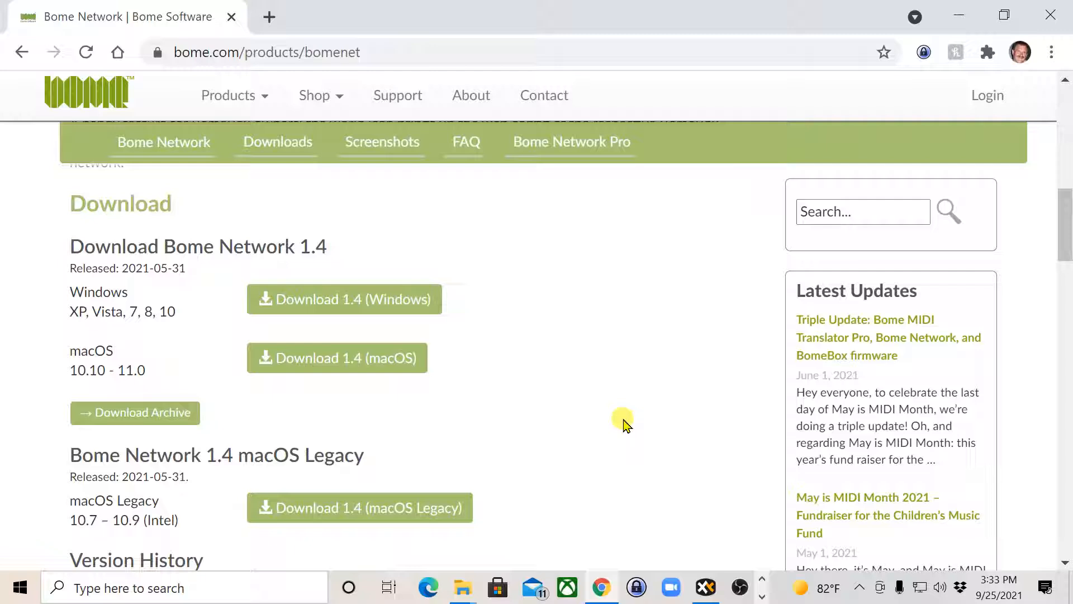
{"action": "mouse_move", "coordinate": [743, 466]}
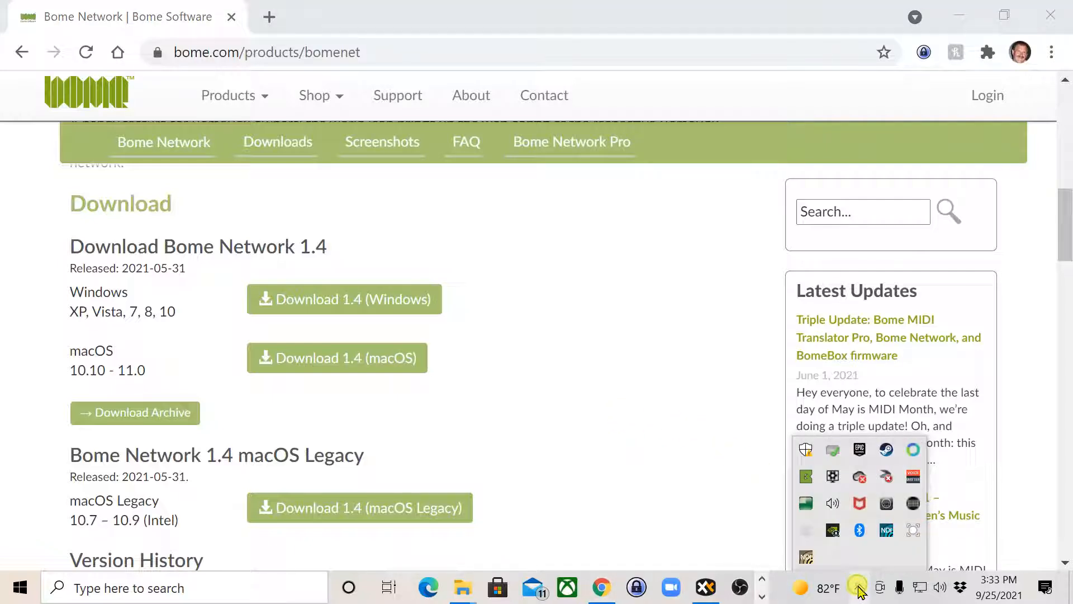
{"action": "mouse_move", "coordinate": [806, 477]}
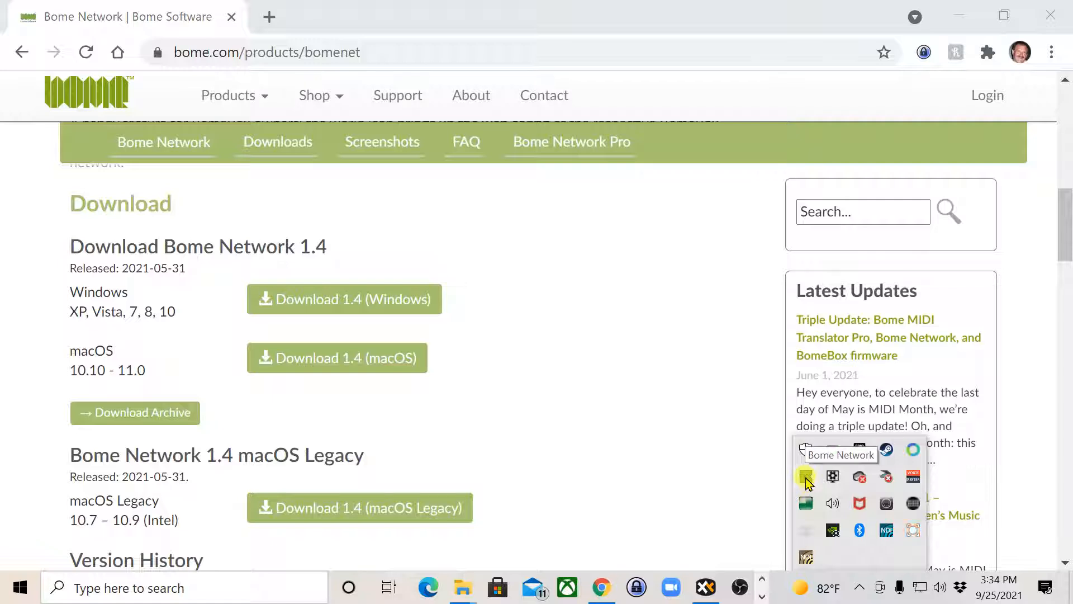
Bring up the running Bome Network app from the Windows notification area.
{"action": "left_click", "coordinate": [805, 476]}
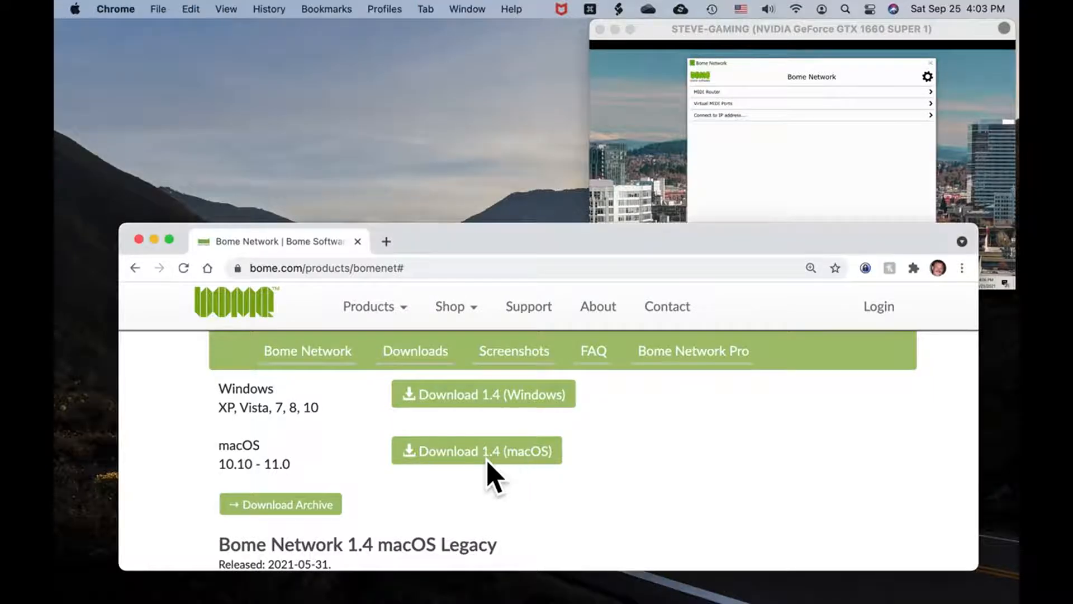
Download the macOS disk image BomeNet1.4.dmg to the Mac's Downloads folder.
{"action": "left_click", "coordinate": [477, 451]}
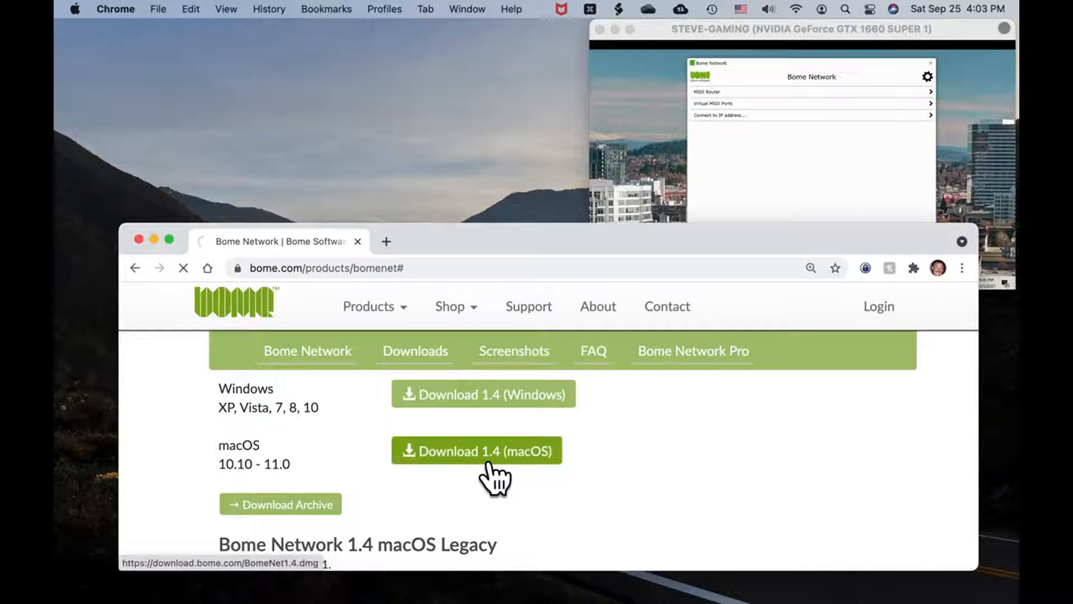
{"action": "left_click", "coordinate": [476, 450]}
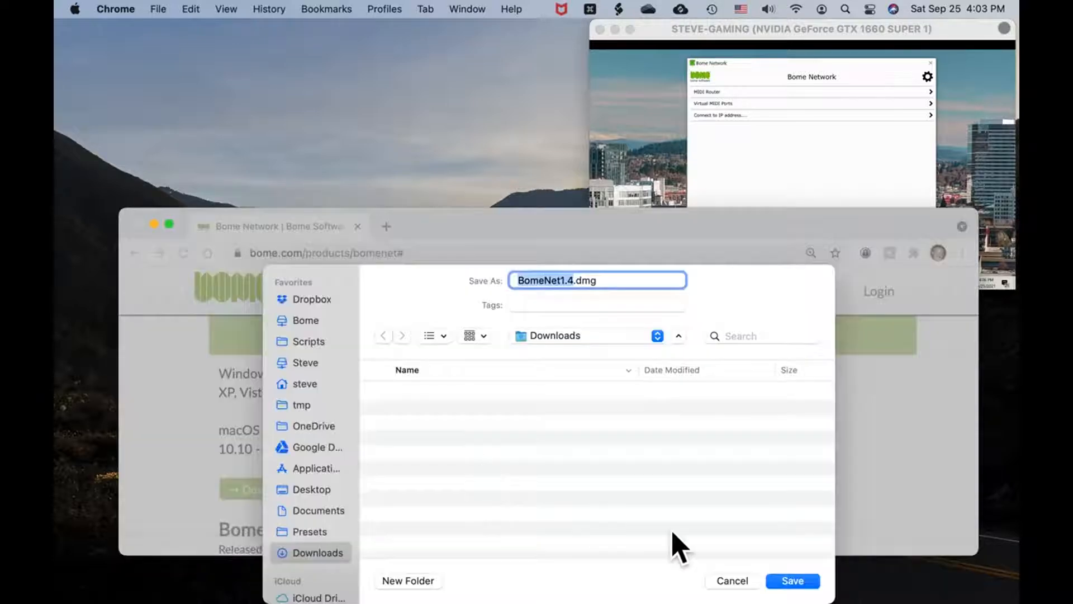
{"action": "left_click", "coordinate": [792, 580]}
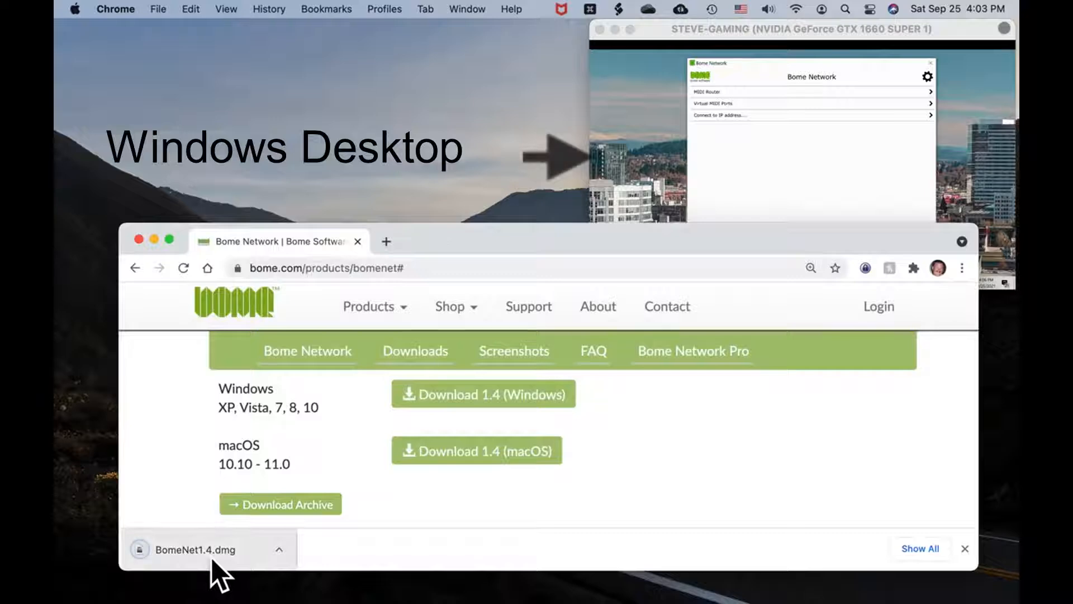
{"action": "mouse_move", "coordinate": [510, 530]}
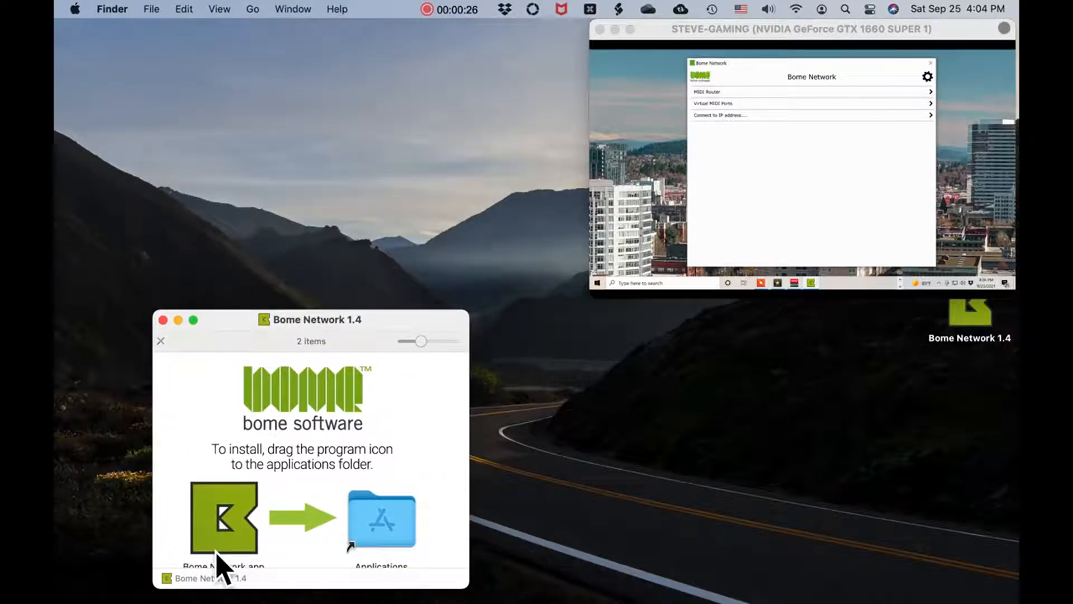
Copy Bome Network.app into Applications and launch it, confirming the downloaded-app prompt.
{"action": "left_click_drag", "start_coordinate": [223, 516], "coordinate": [382, 516]}
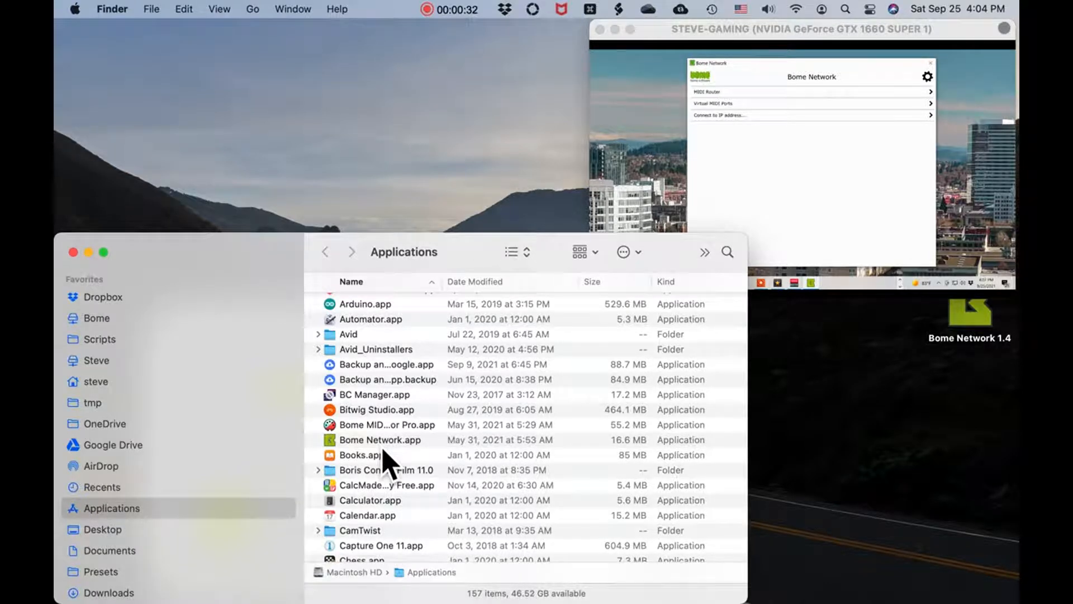
{"action": "double_click", "coordinate": [381, 439]}
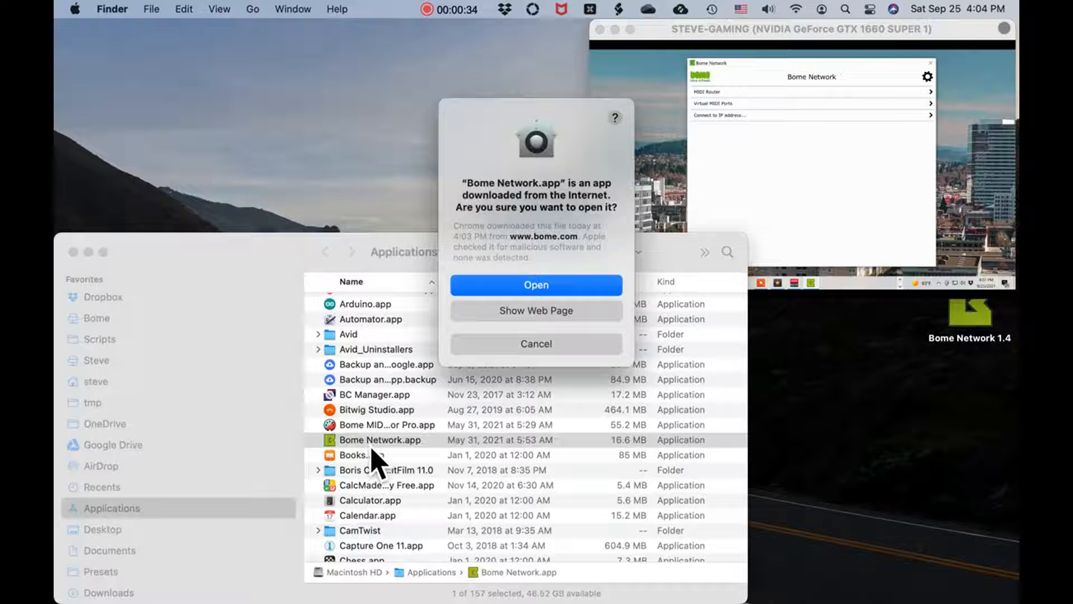
{"action": "left_click", "coordinate": [536, 285]}
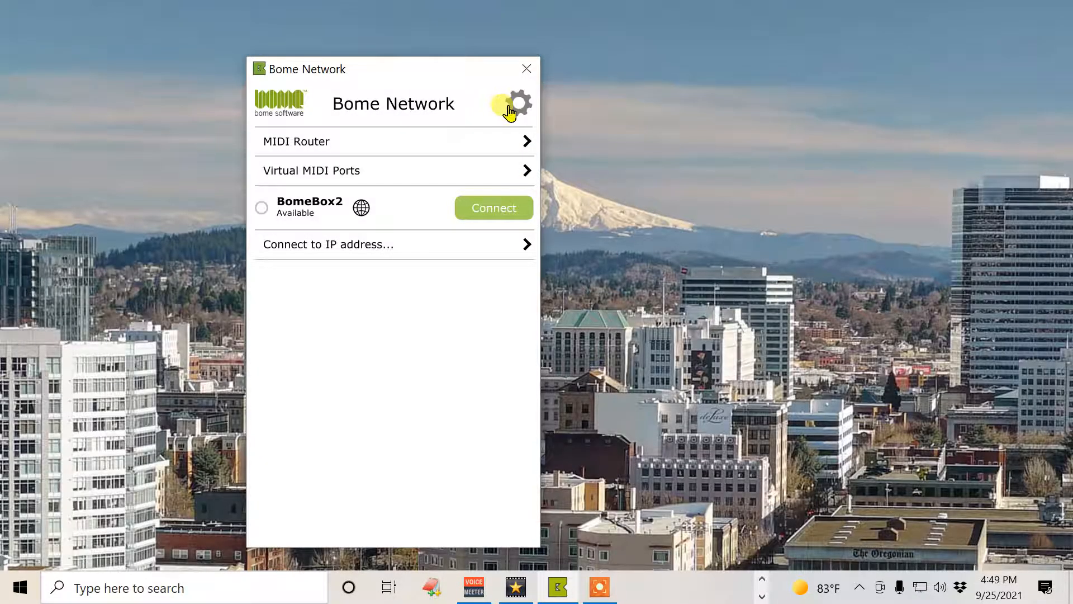
Enable the Auto Start toggle under Startup in Bome Network's settings.
{"action": "left_click", "coordinate": [518, 103]}
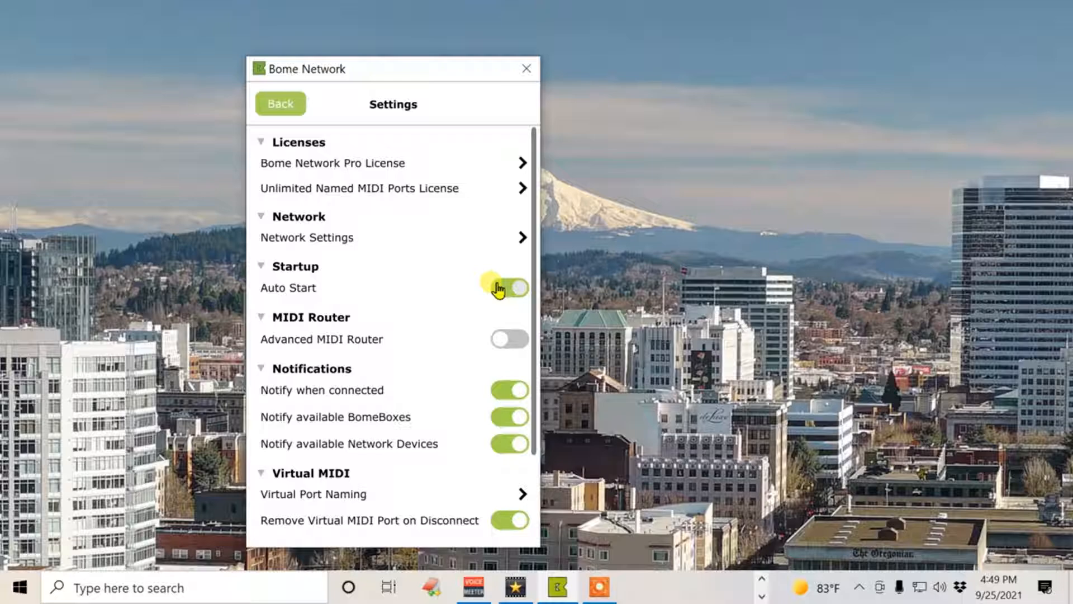
{"action": "left_click", "coordinate": [280, 103]}
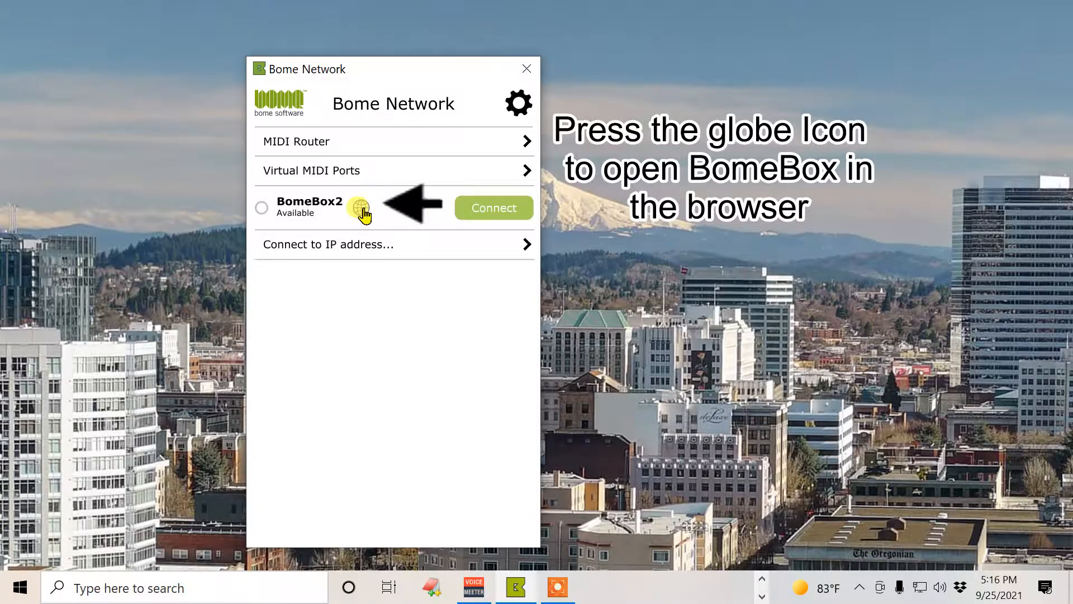
Open BomeBox2's web interface from Bome Network and log in with the serial number.
{"action": "left_click", "coordinate": [359, 208]}
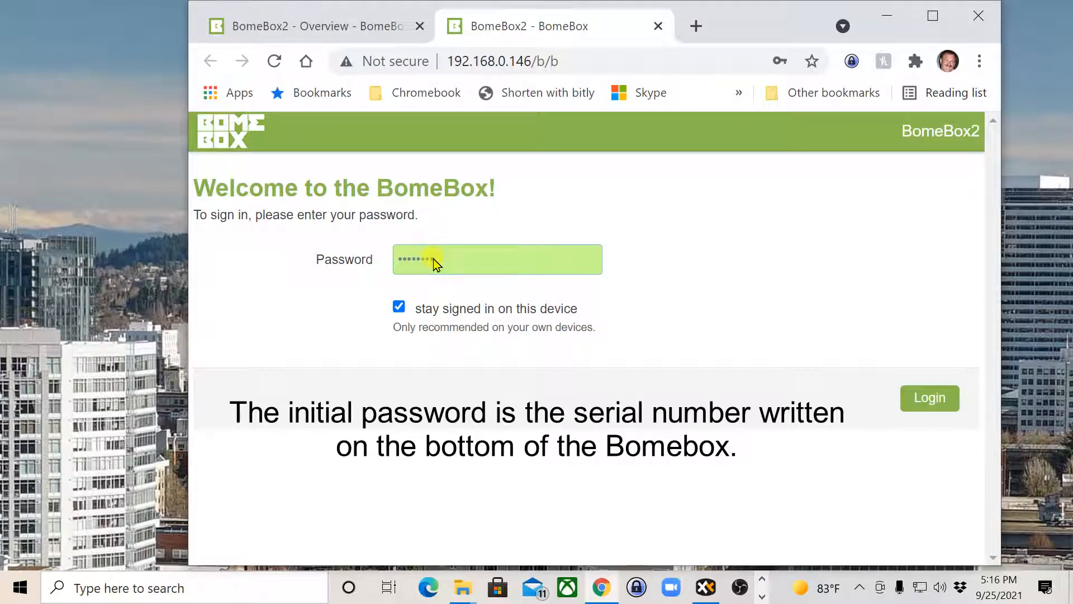
{"action": "left_click", "coordinate": [929, 397]}
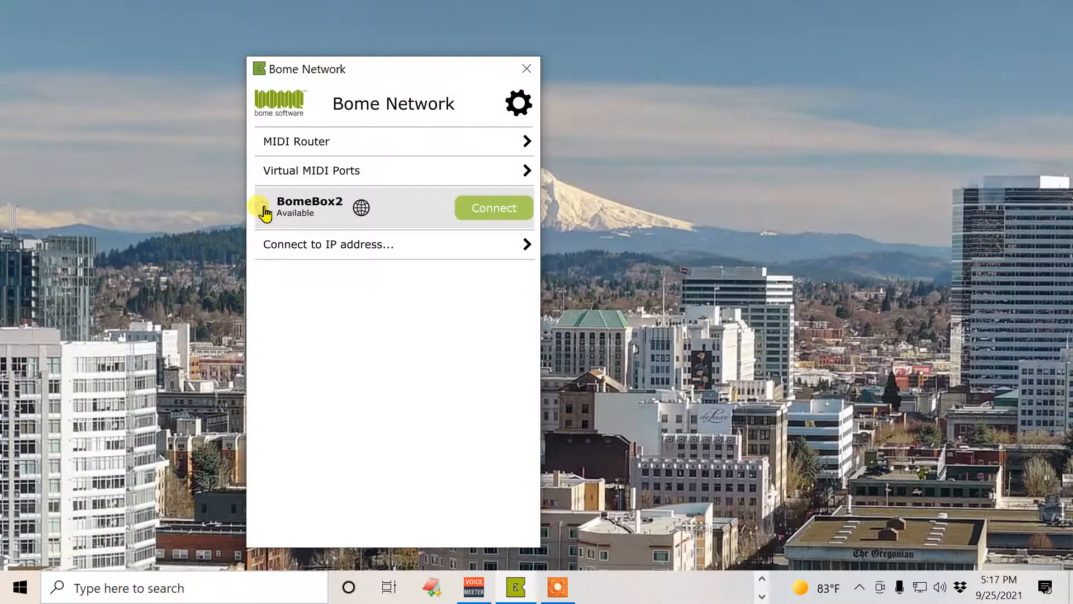
Switch on Auto-accept connection requests in BomeBox2's detail page.
{"action": "left_click", "coordinate": [309, 207]}
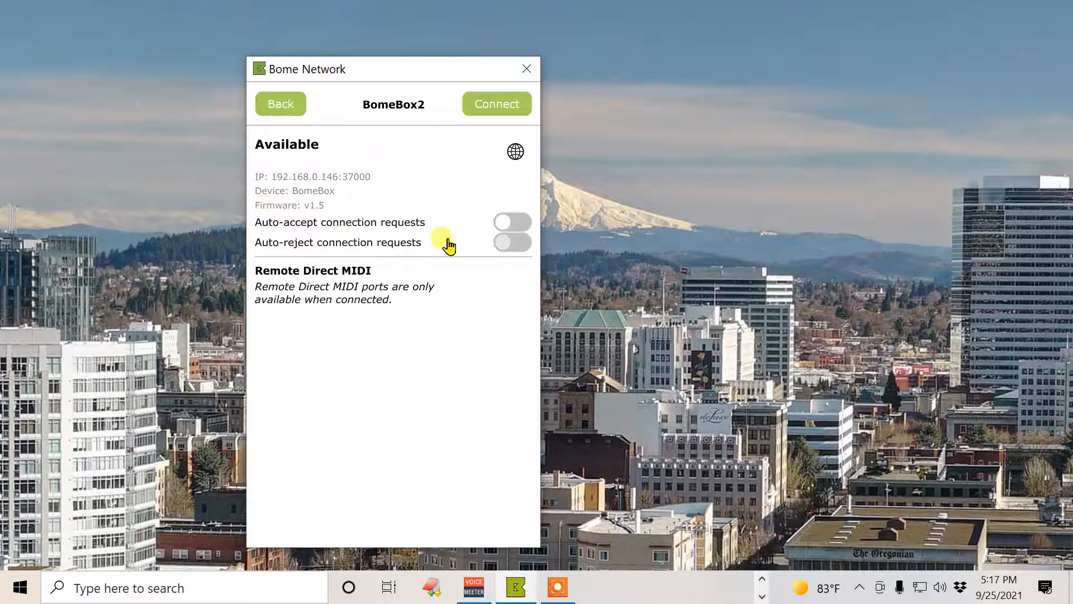
{"action": "left_click", "coordinate": [512, 222]}
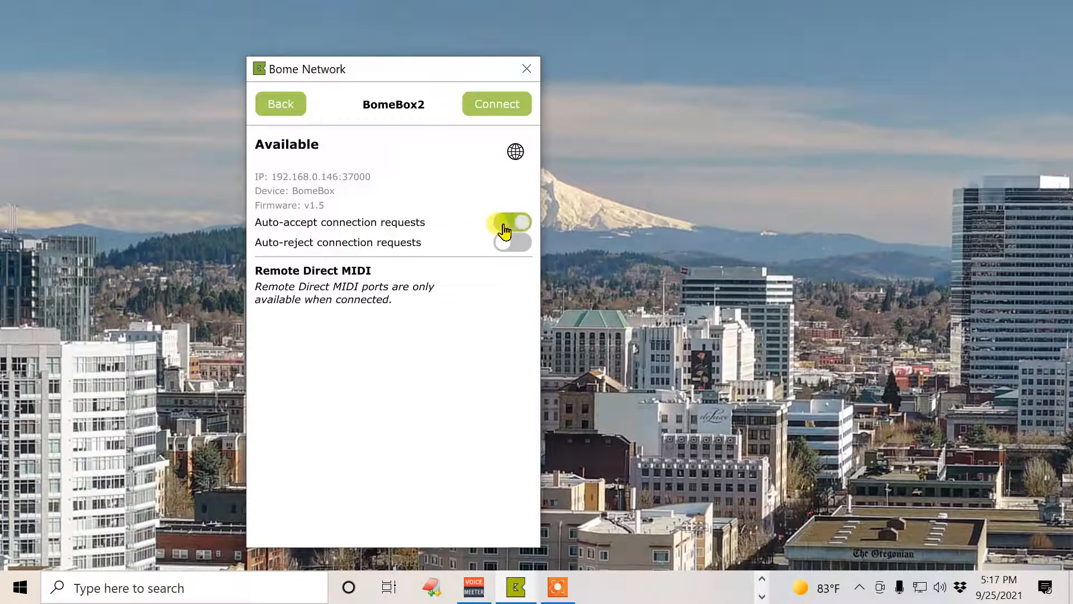